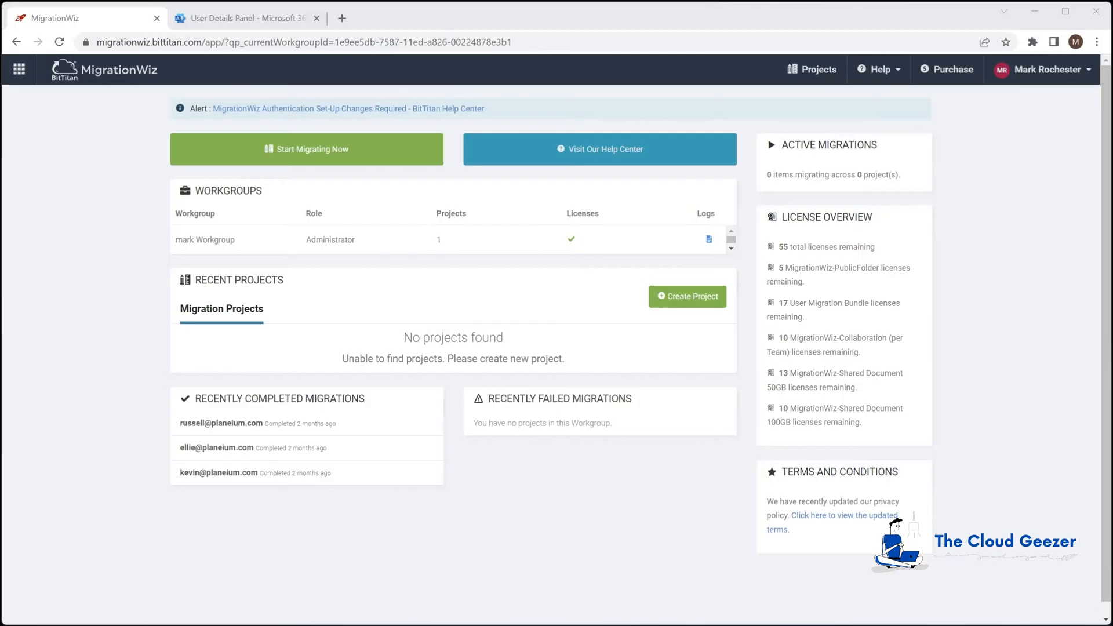
pyautogui.moveTo(1030, 337)
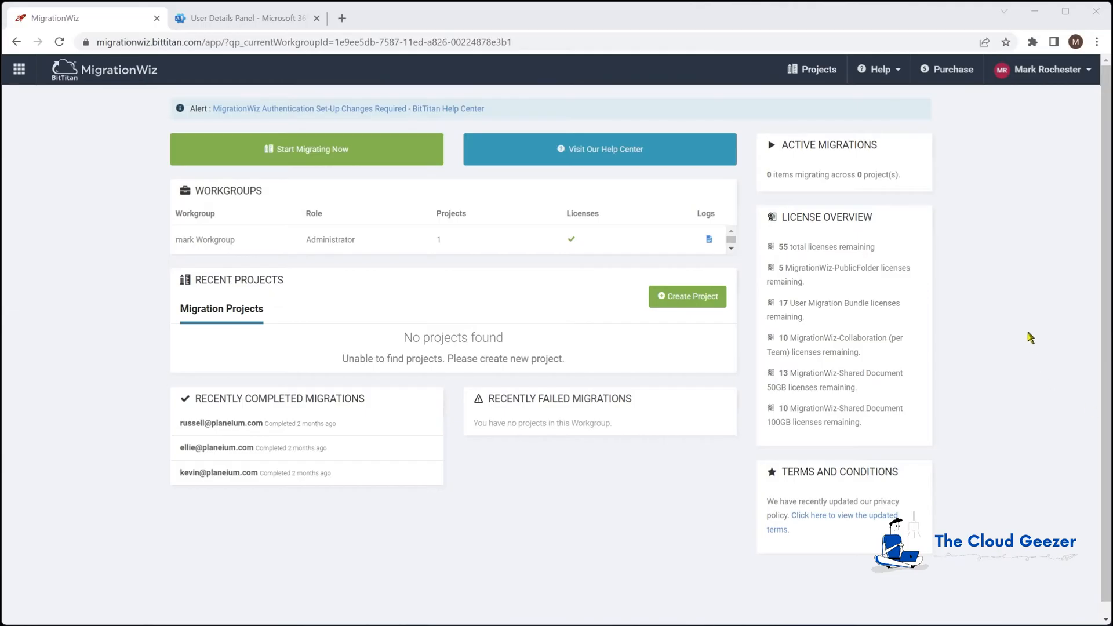
# Open Manage security defaults from the Zeotrobe tenant's Properties page in Entra.
pyautogui.click(244, 18)
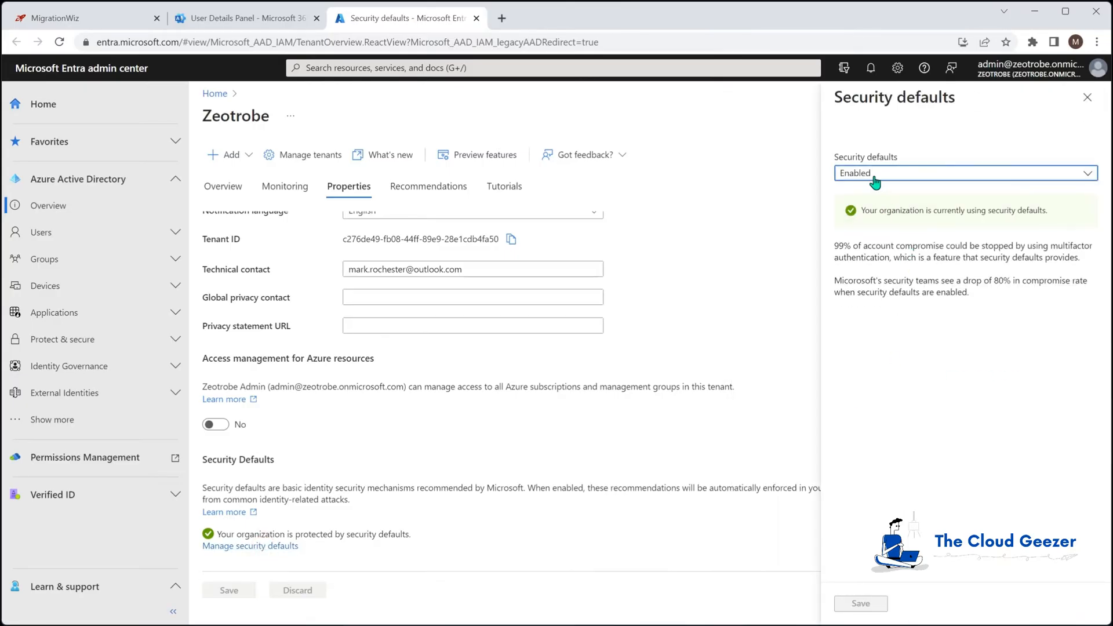
pyautogui.click(1088, 98)
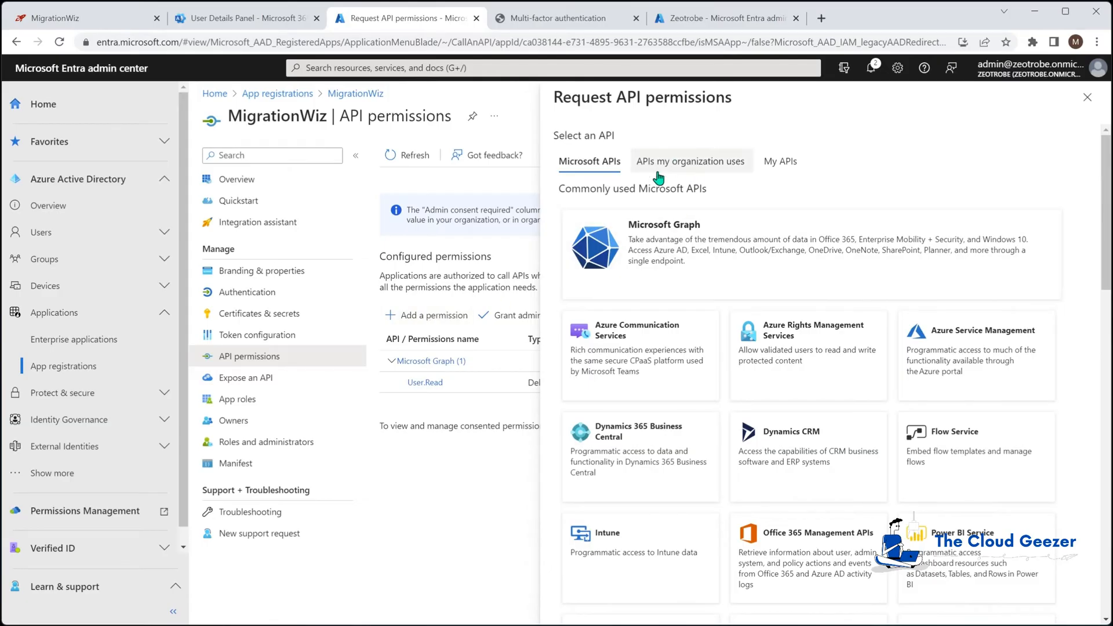
# Start adding a new API permission to the MigrationWiz app registration.
pyautogui.click(689, 162)
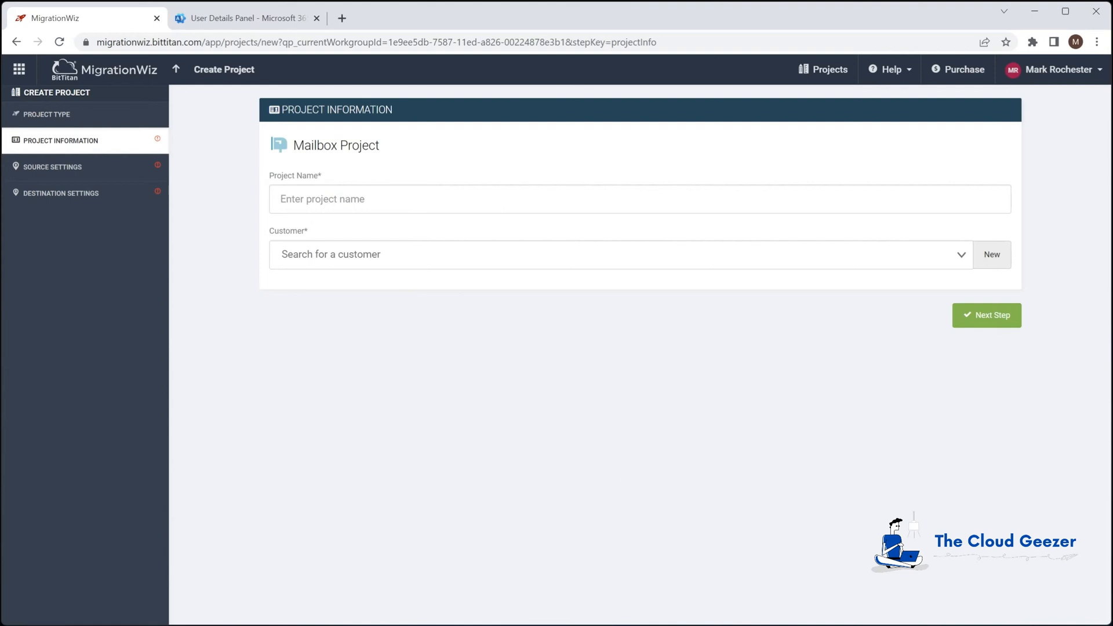
# Enter the project name, then pick the source endpoint on Source Settings.
pyautogui.click(986, 316)
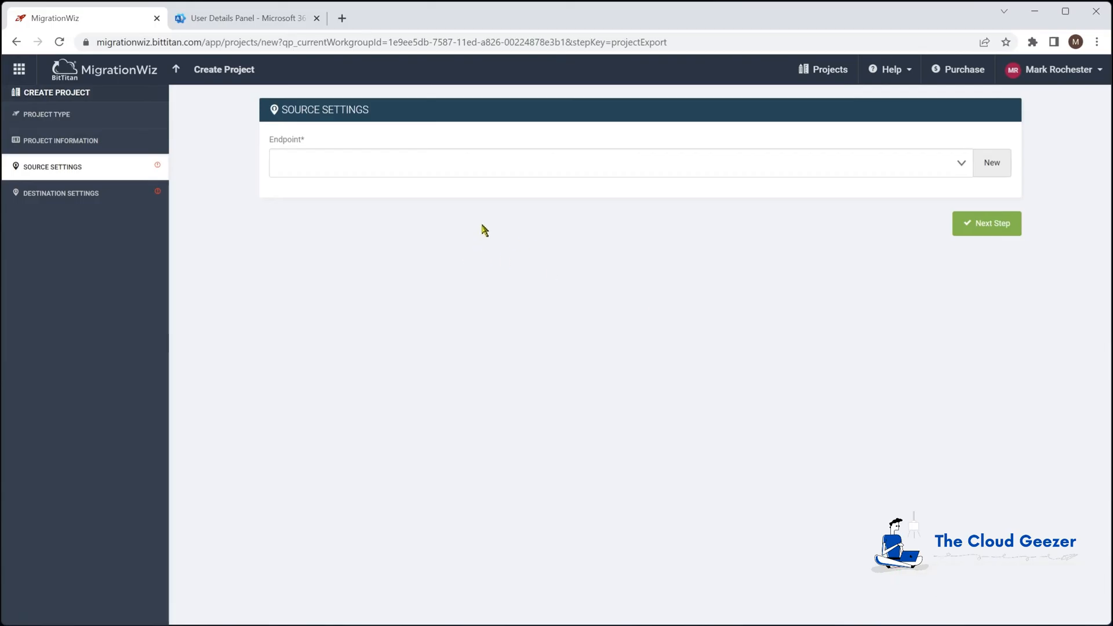
pyautogui.click(991, 163)
pyautogui.write('Zeotrobe M365 Tenant')
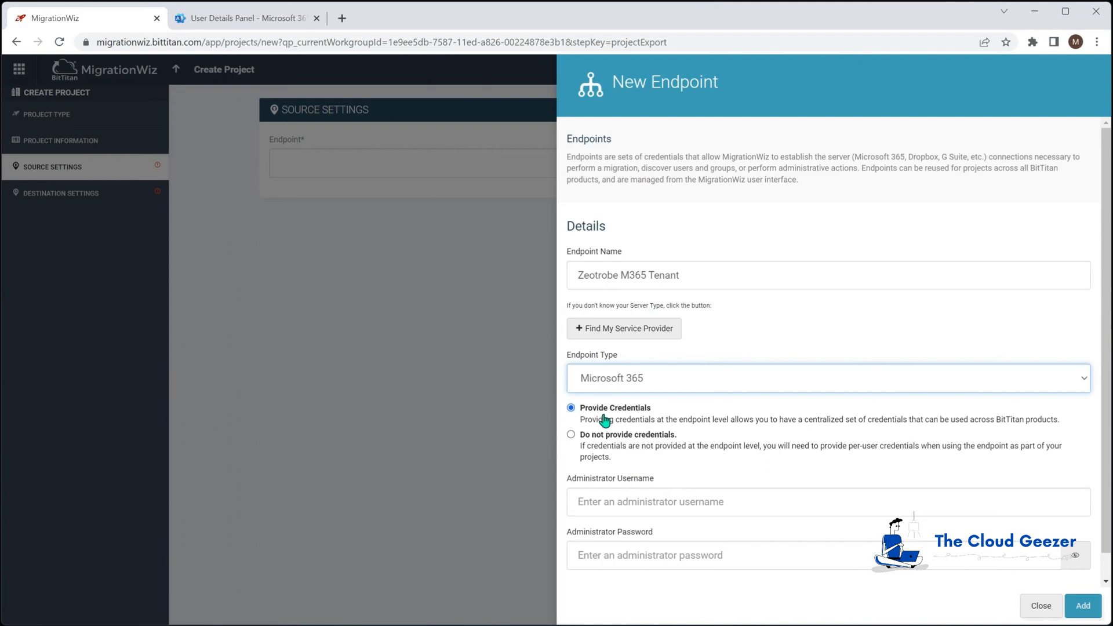
# Choose Provide Credentials for the Zeotrobe M365 Tenant endpoint.
pyautogui.click(1082, 605)
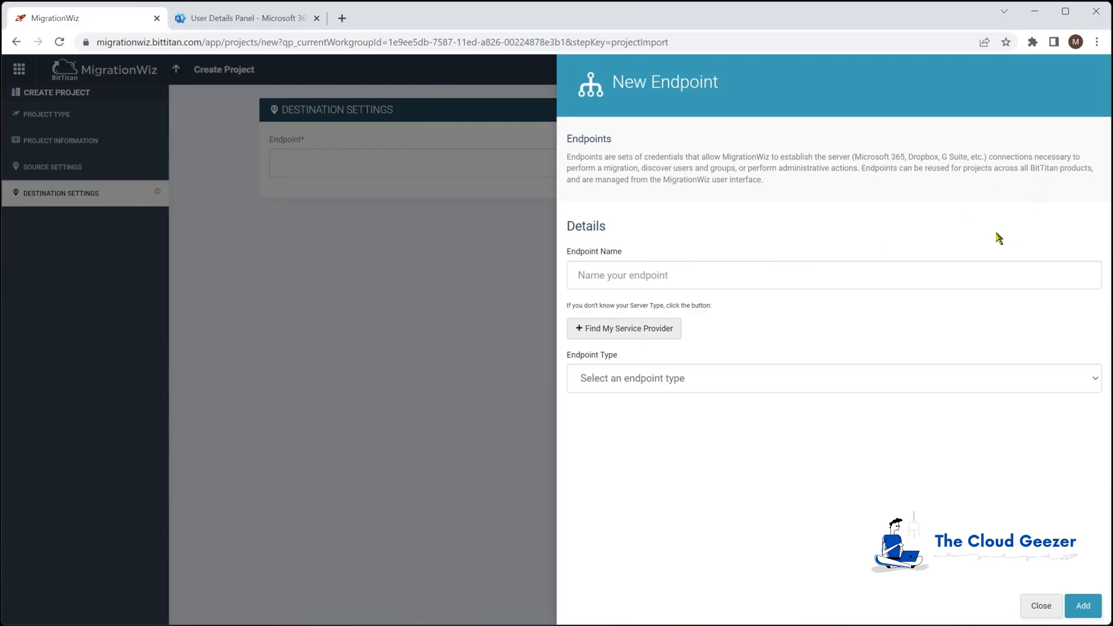
# Begin naming the new destination endpoint in the New Endpoint panel.
pyautogui.click(1082, 606)
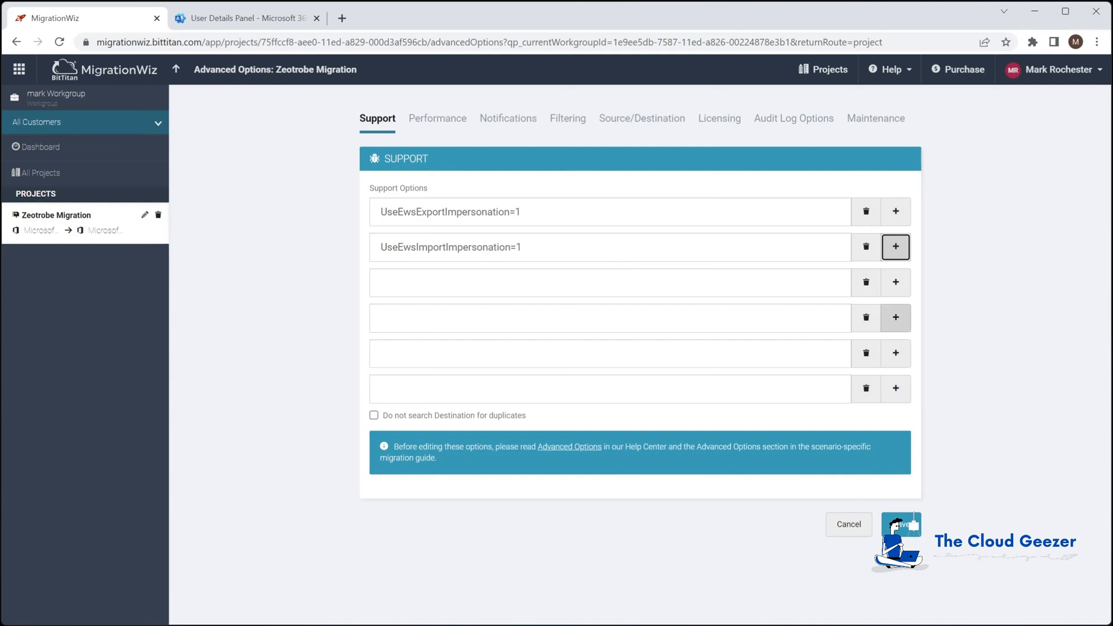
# Add another Support Options row for the EWS impersonation entries.
pyautogui.click(895, 247)
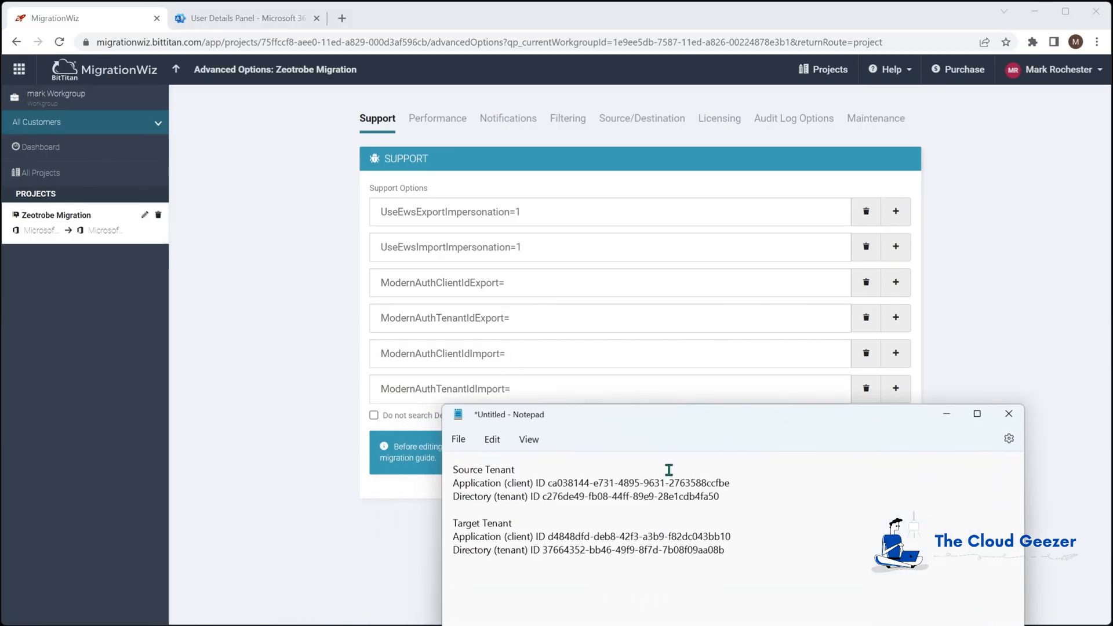
# Pick out a tenant ID from the Notepad notes for the ModernAuth options.
pyautogui.click(423, 99)
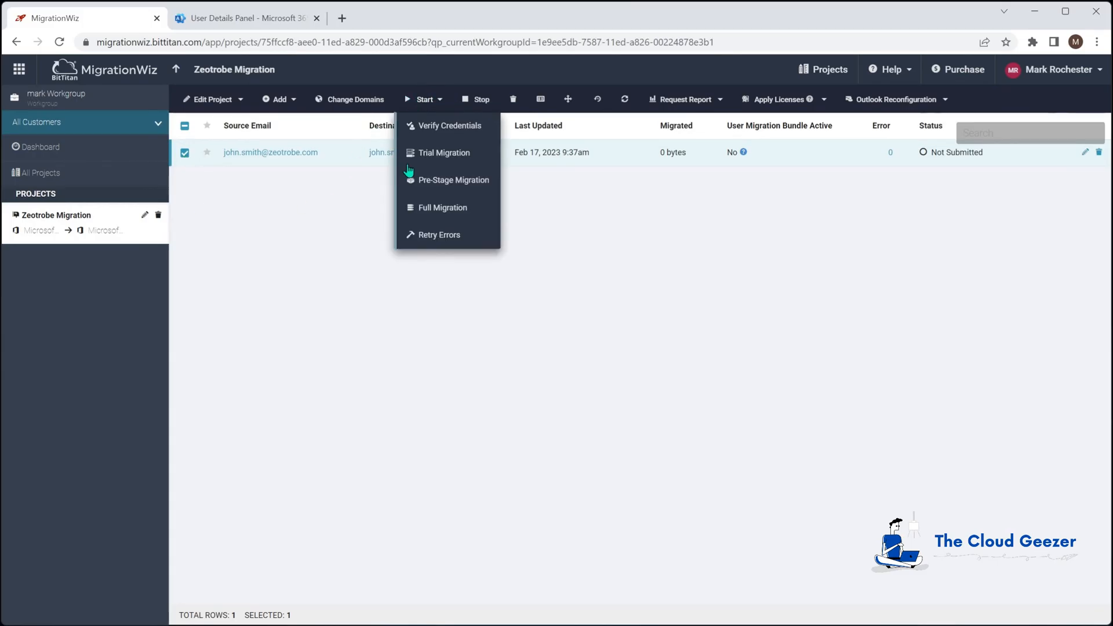